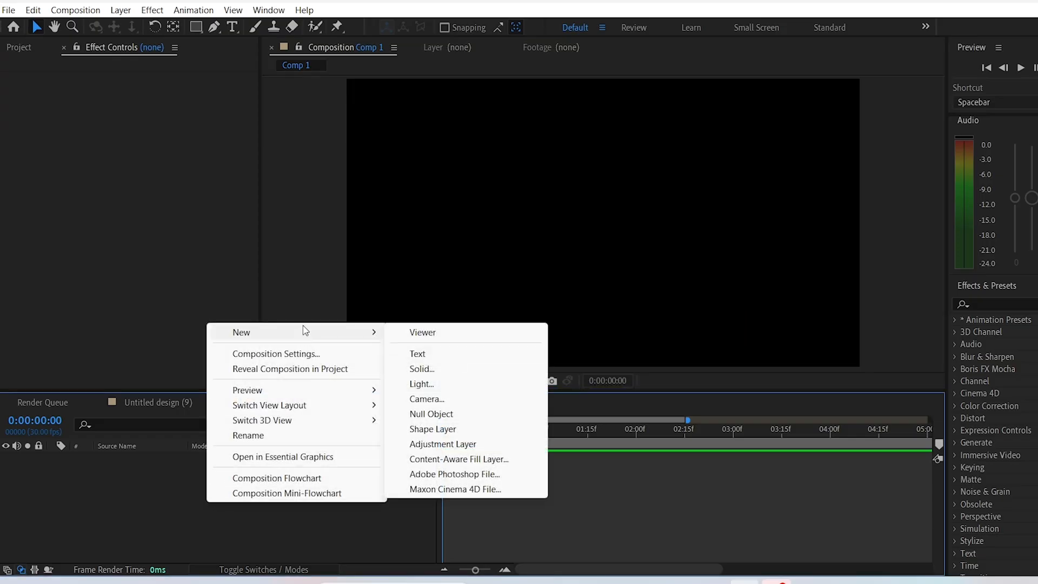
Add a new text layer to Comp 1 reading BLOOD.
click(418, 352)
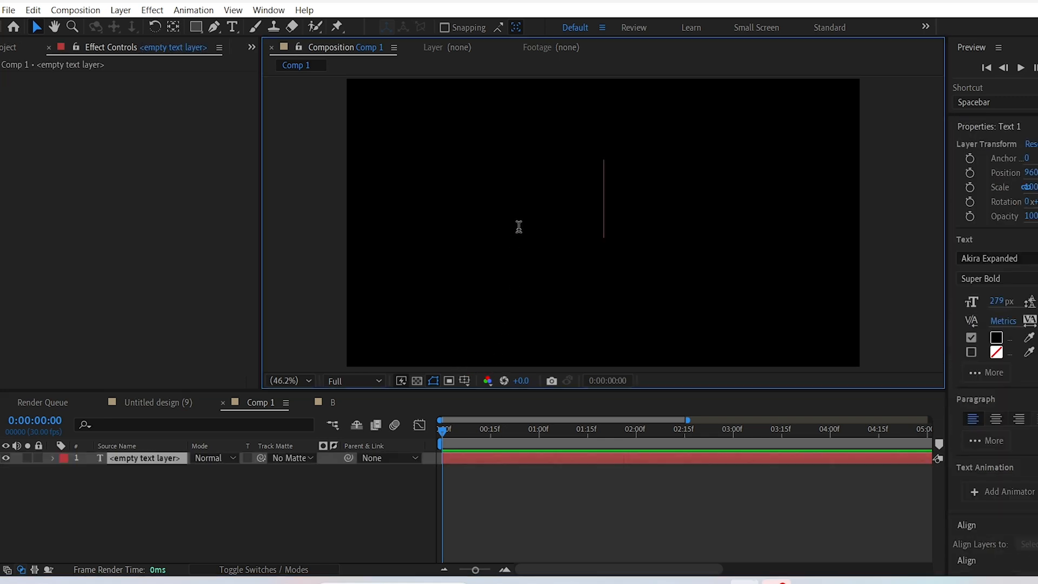
text(blood)
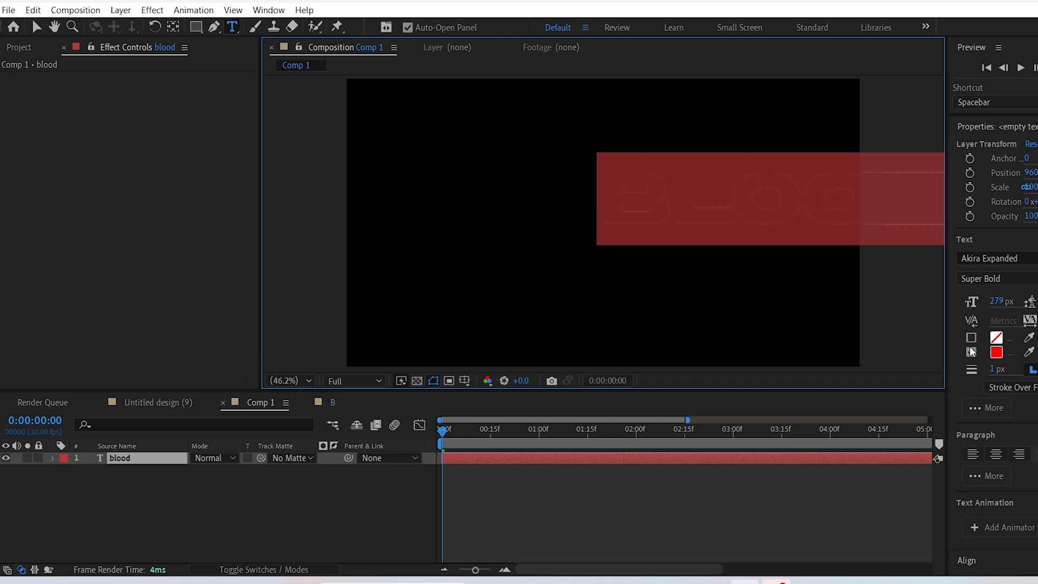
Commit the BLOOD text so it sits centred in solid red on the composition.
click(971, 338)
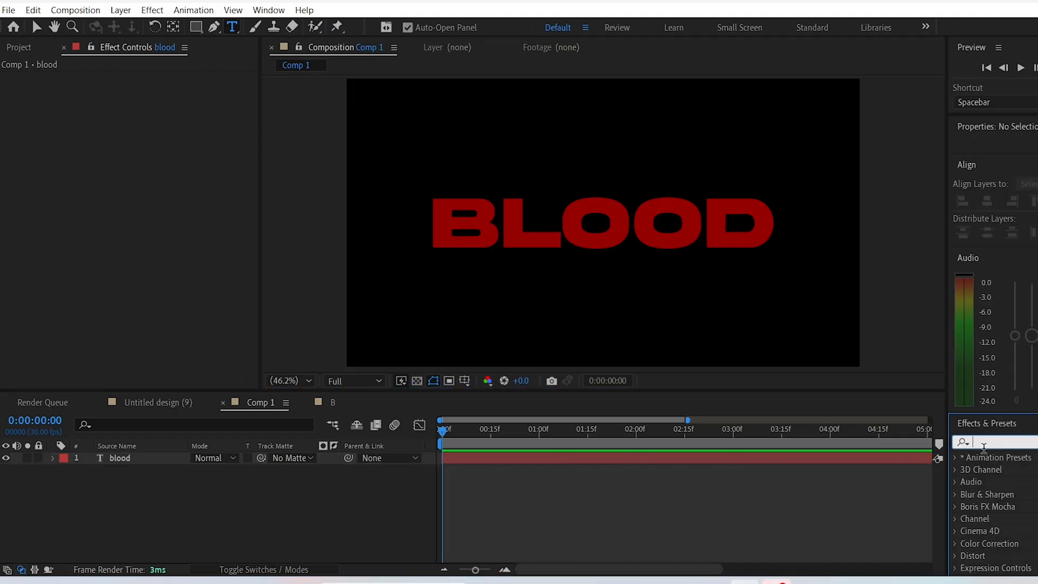
Apply CC Smear to the blood layer for a drip from B, narrowing Radius to 50.
text(cc smear)
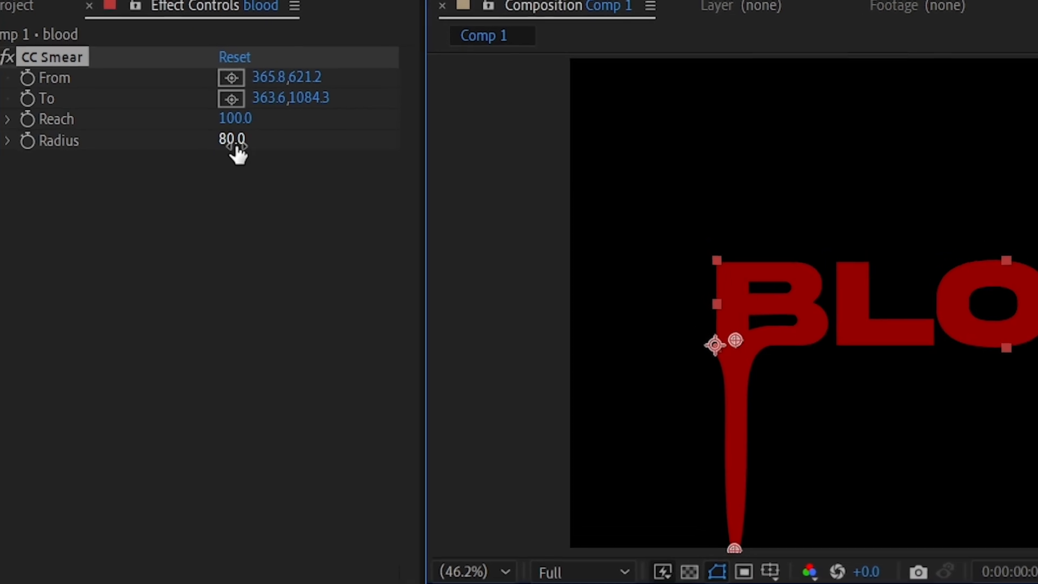
drag(232, 140, 212, 139)
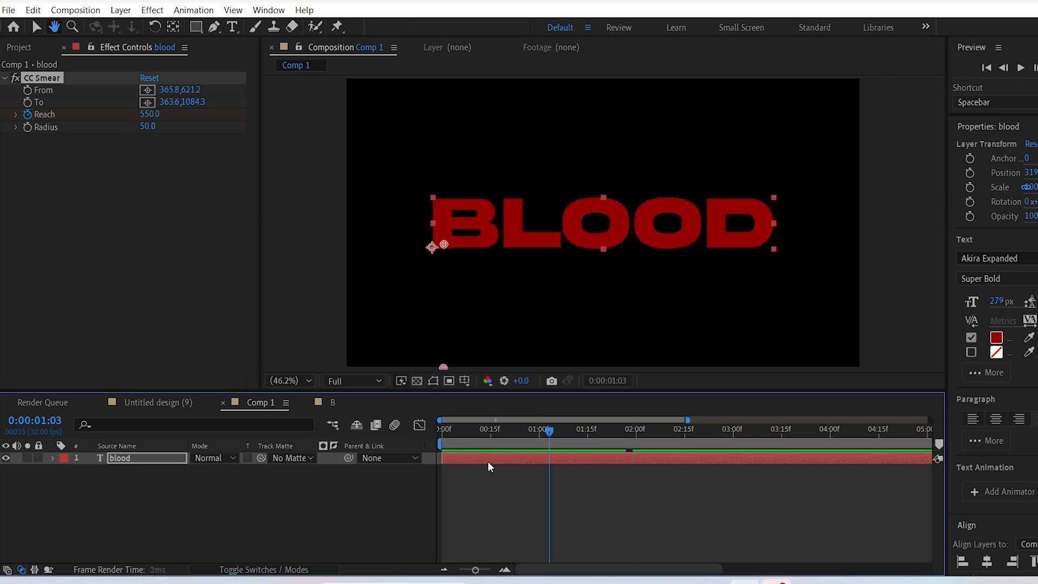
Ease the Reach keyframes at 0 s and 4 s with Easy Ease.
key(u)
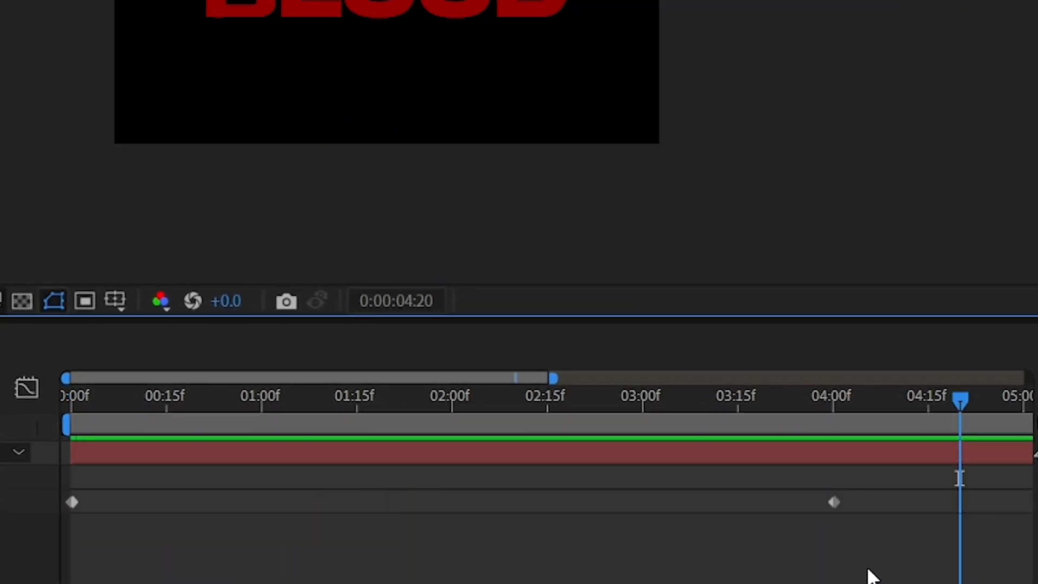
right_click(833, 500)
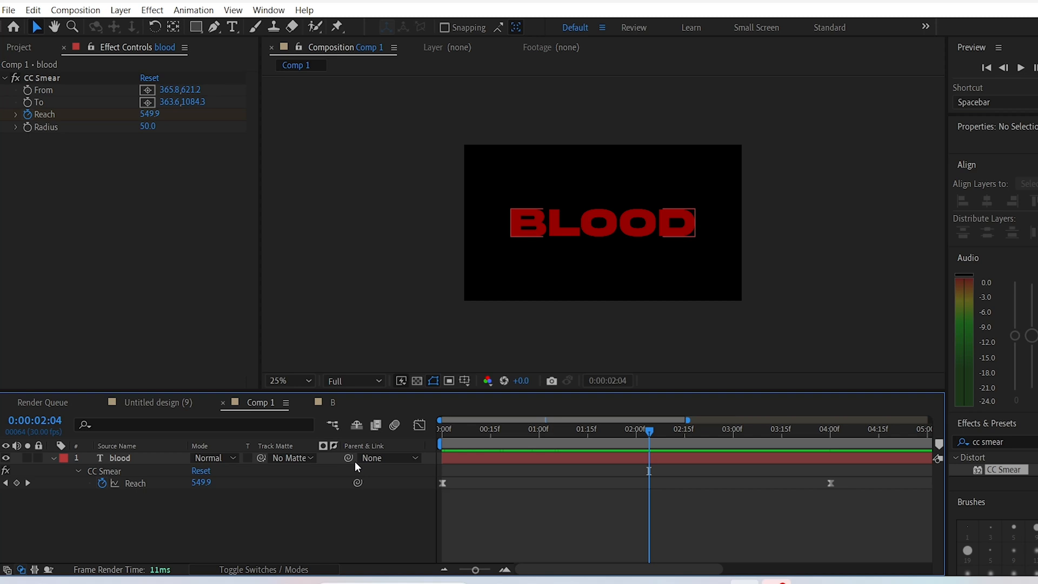
Duplicate CC Smear to CC Smear 2 and aim its drip at the middle of BLOOD.
click(120, 458)
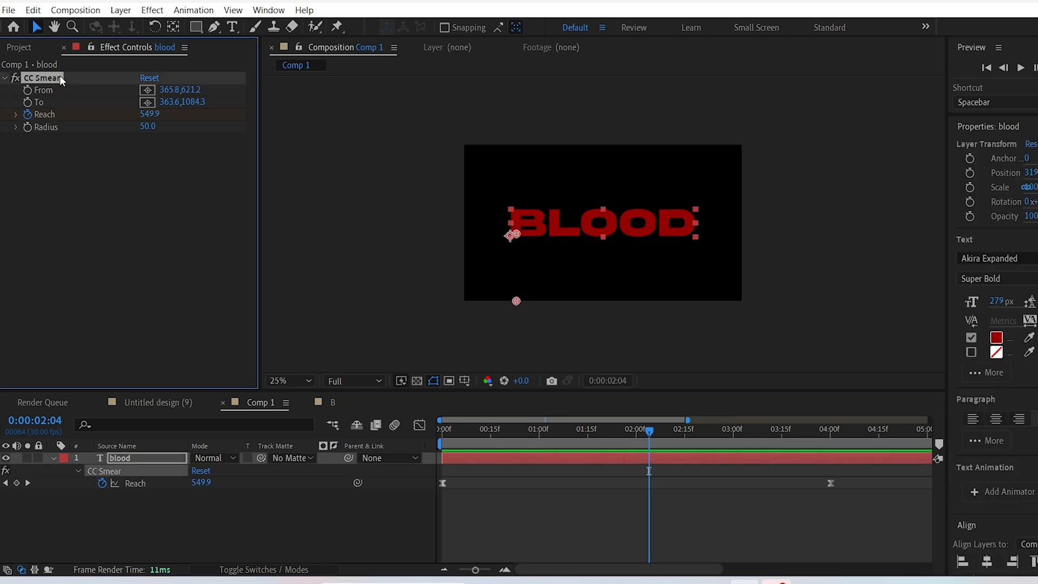
key(ctrl+d)
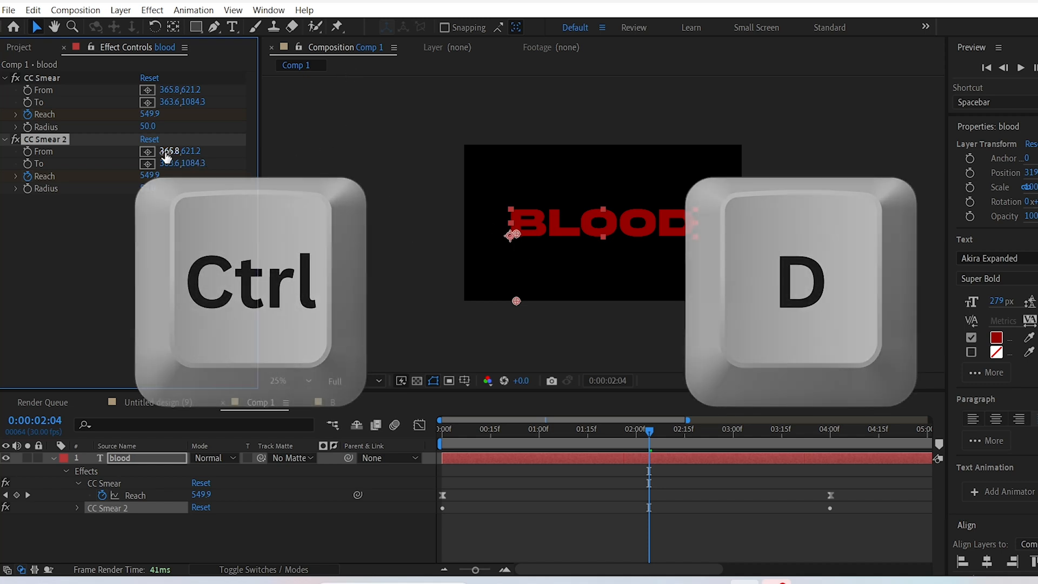
key(ctrl+d)
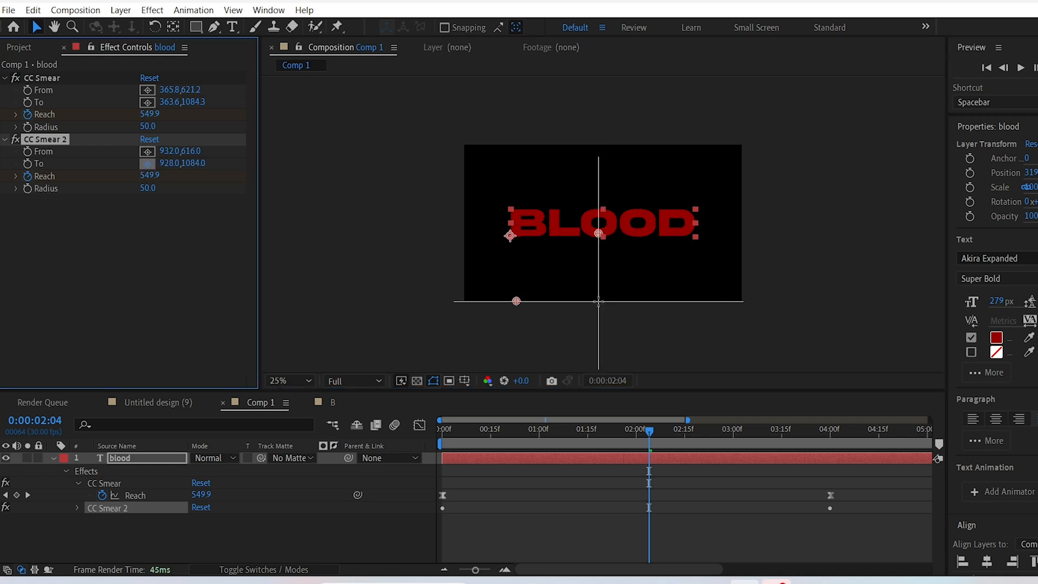
click(587, 429)
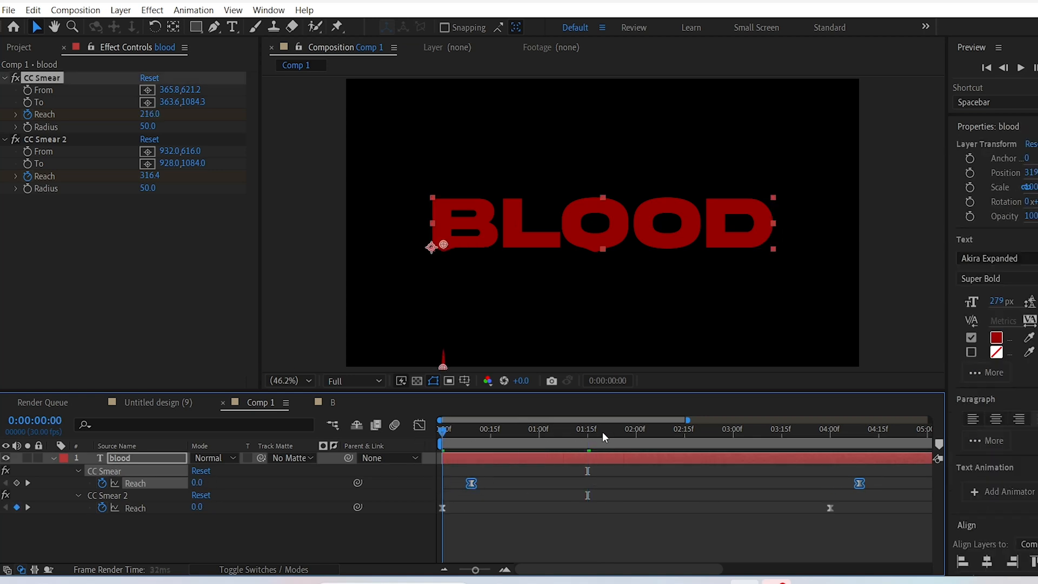
Move later in the timeline to preview both staggered drips growing down.
click(559, 429)
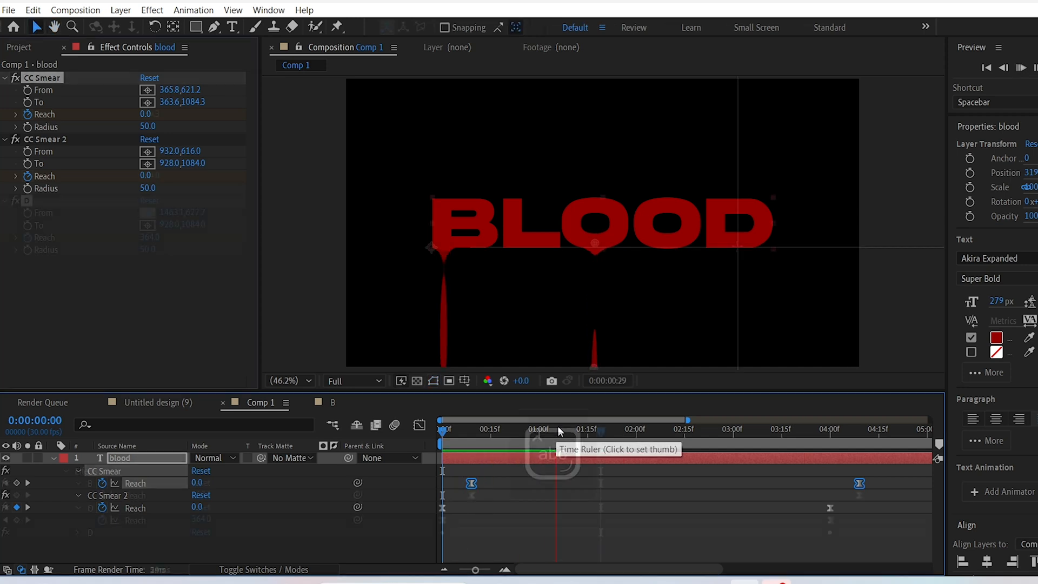